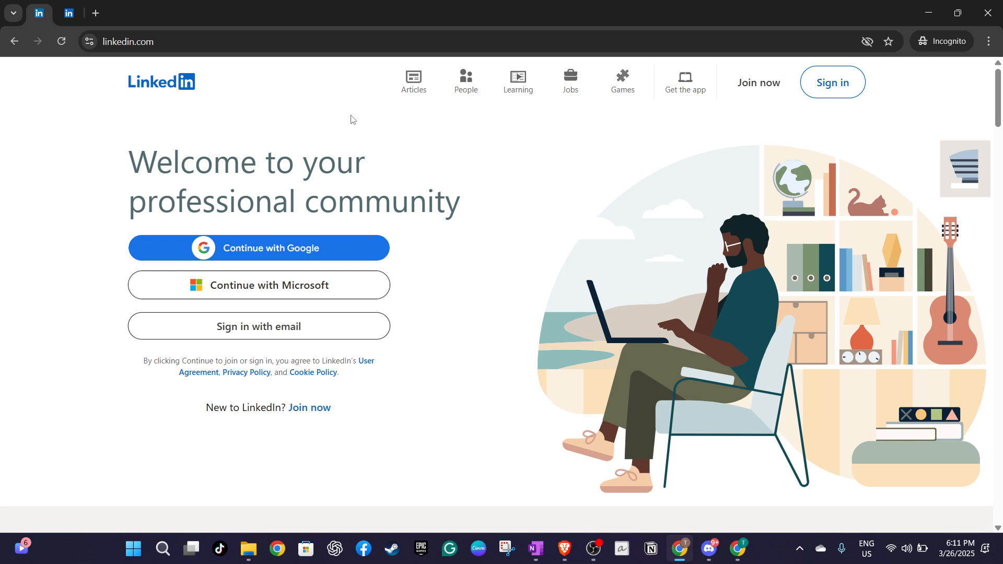
mouse_move(350, 123)
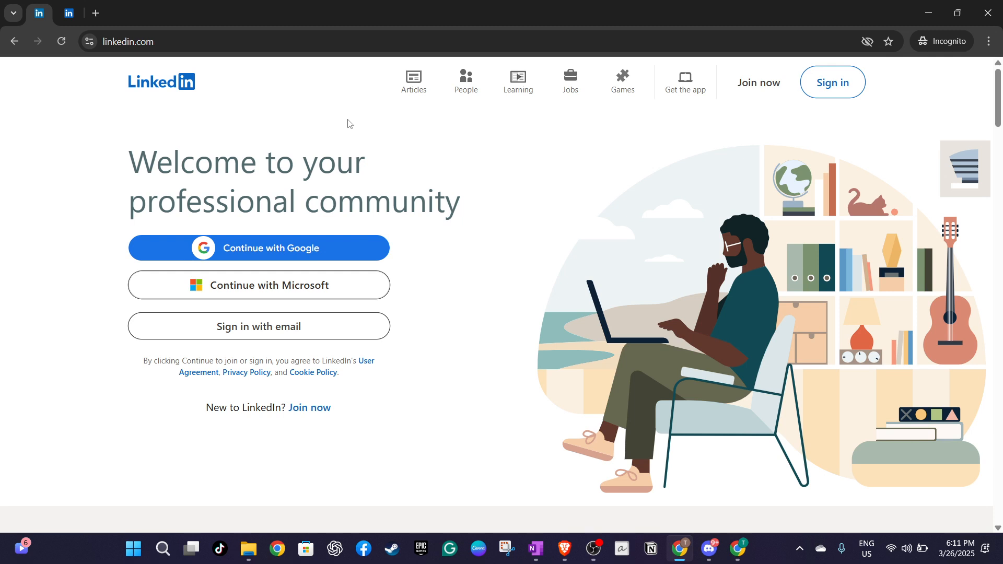
mouse_move(105, 185)
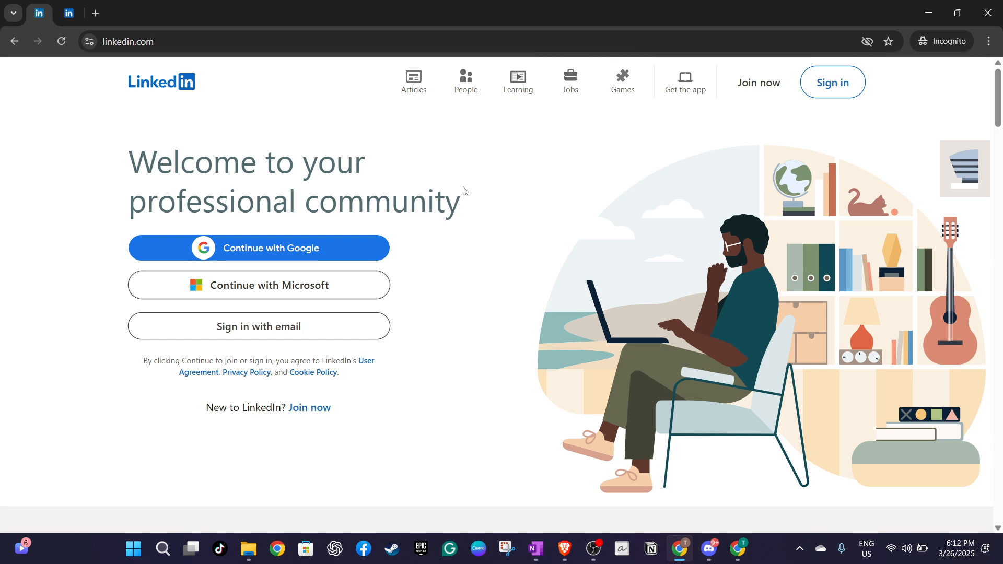
mouse_move(435, 287)
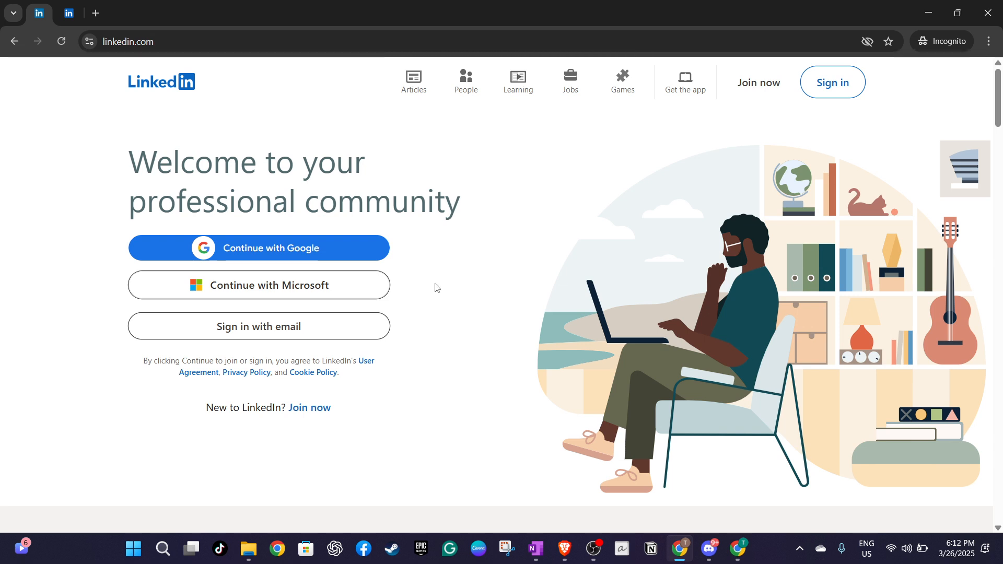
mouse_move(418, 290)
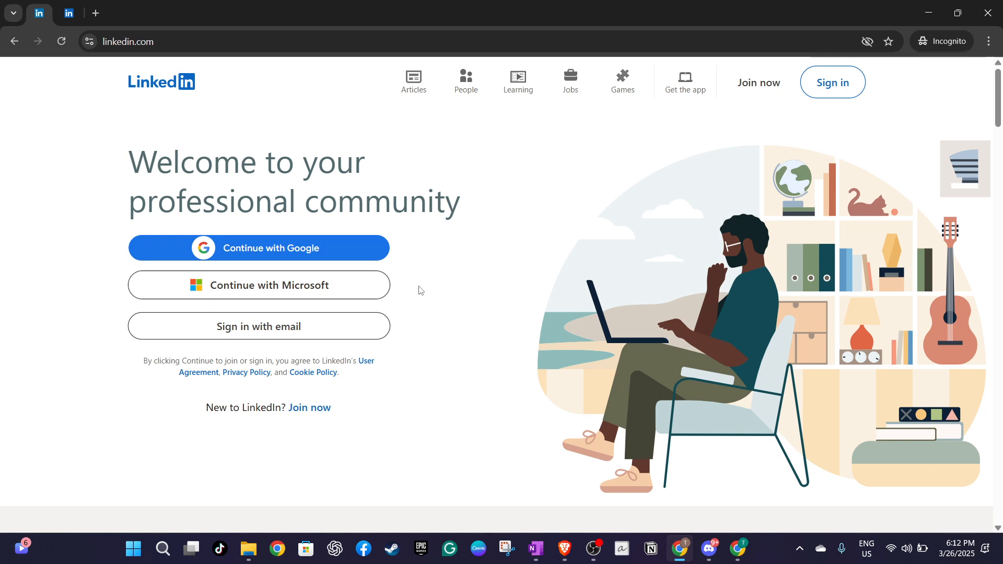
mouse_move(405, 345)
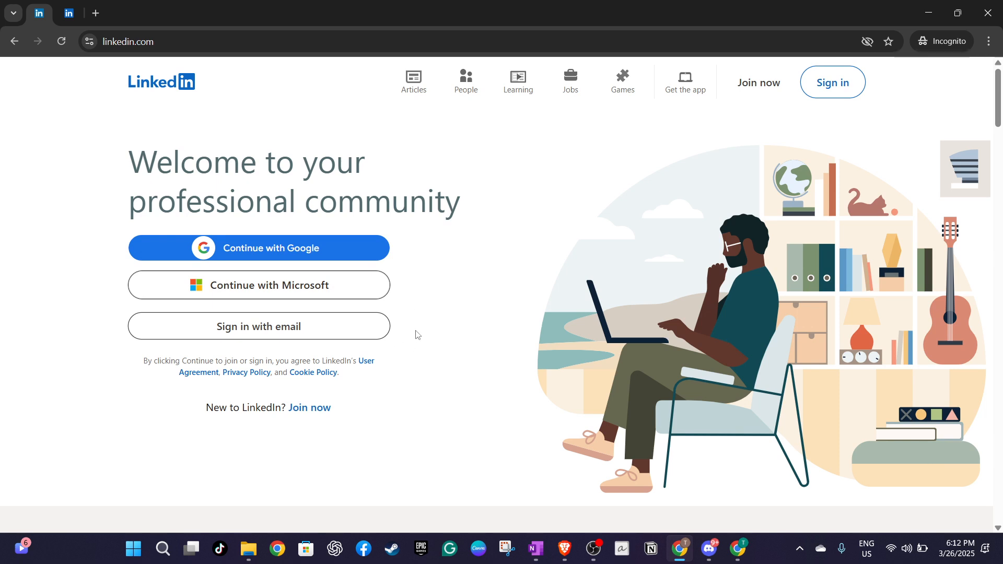
mouse_move(449, 478)
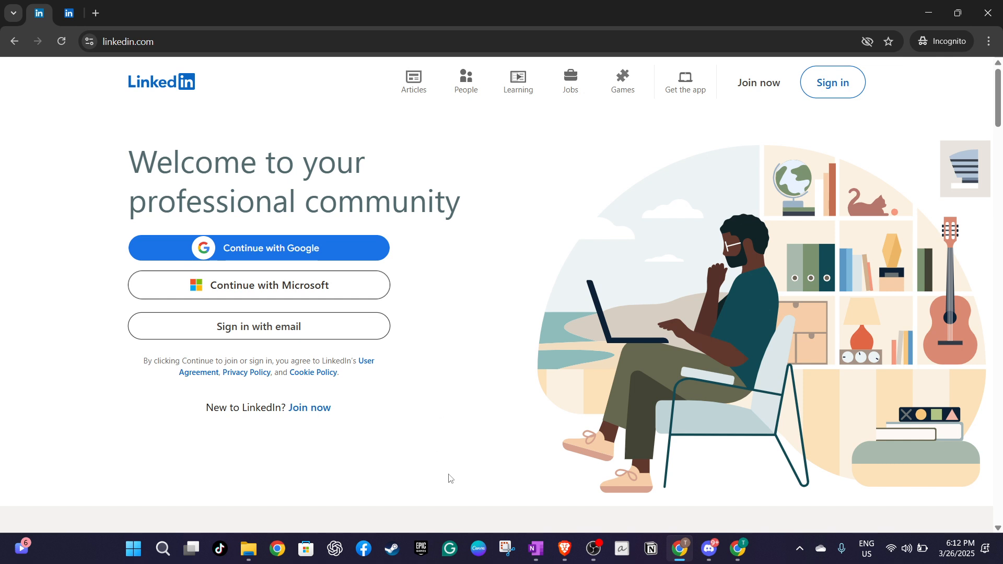
mouse_move(427, 470)
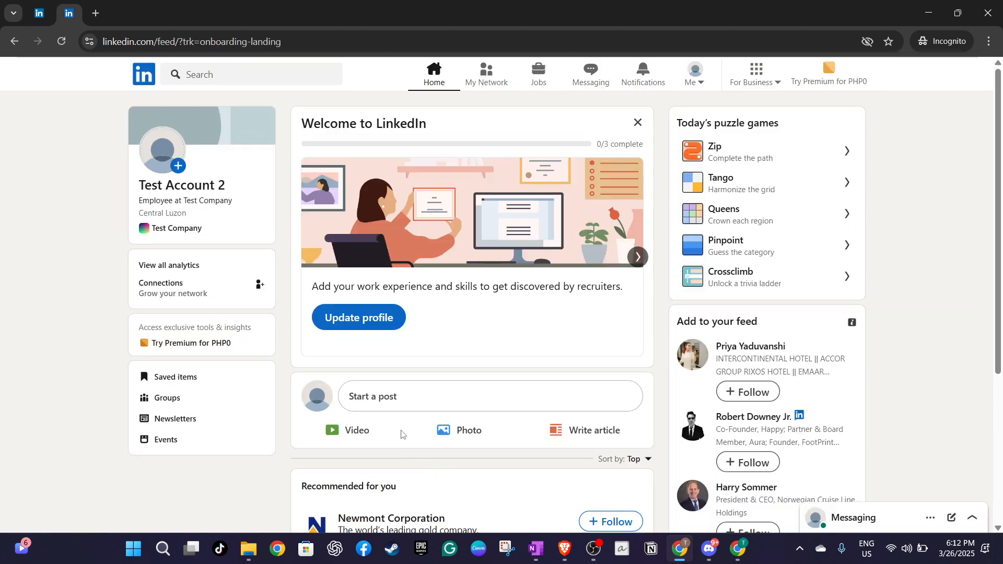
mouse_move(693, 63)
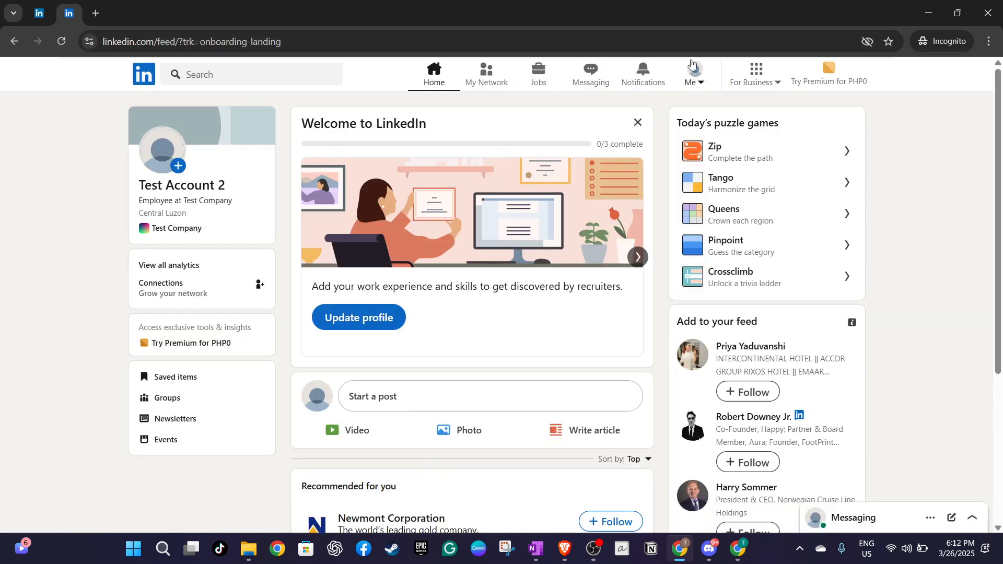
Step: Go to your profile via the Me menu and begin adding a new Experience position
click(693, 72)
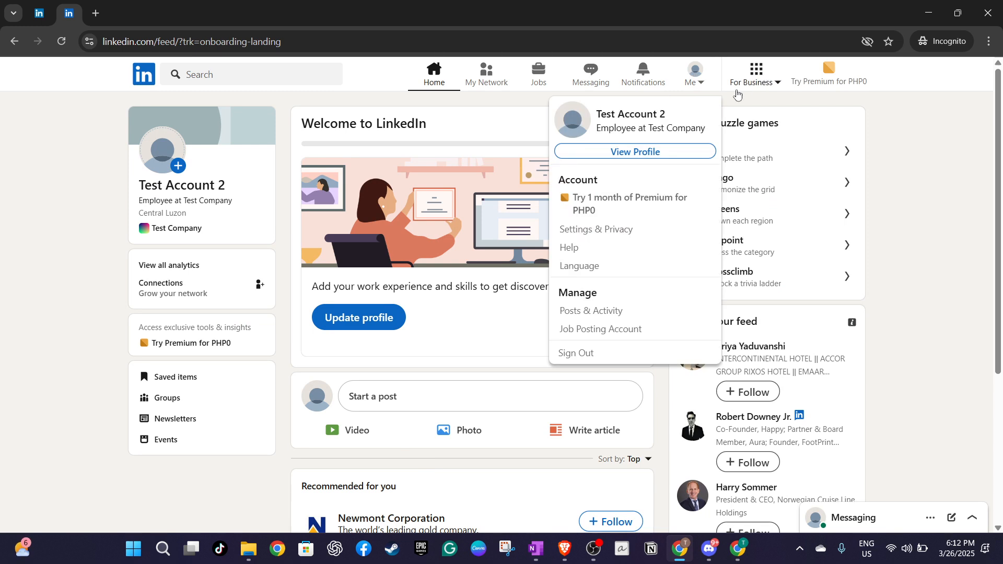
mouse_move(662, 153)
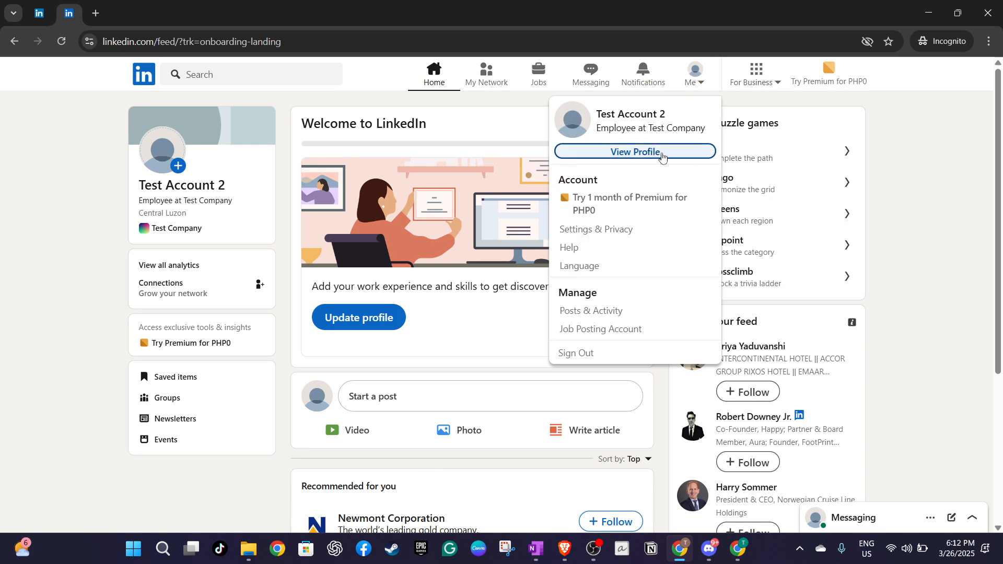
click(634, 152)
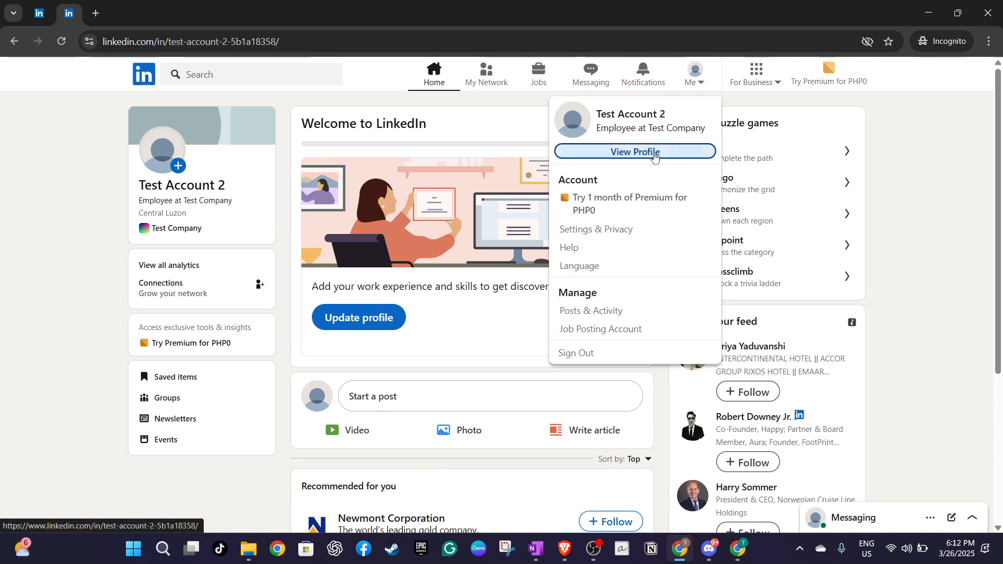
click(634, 152)
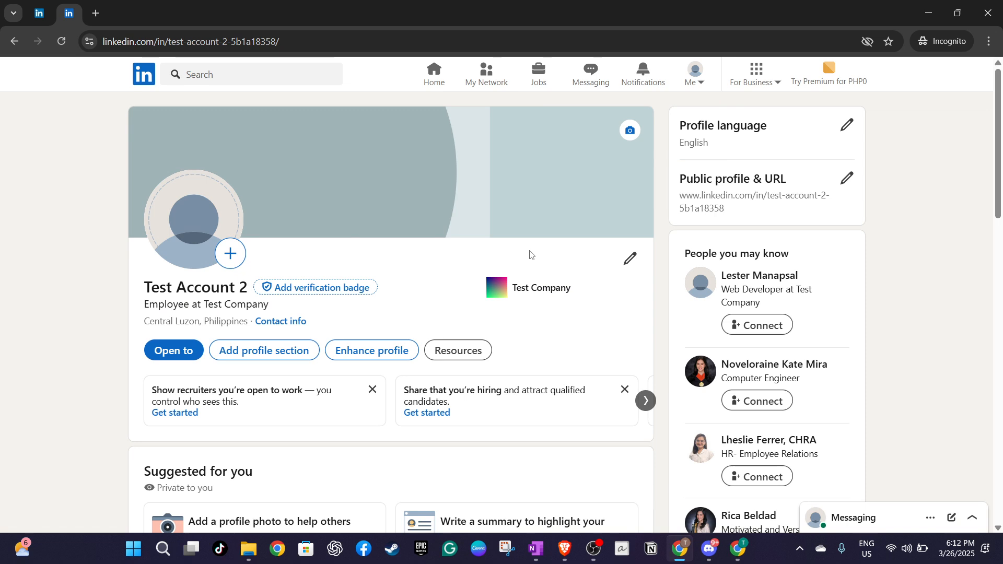
scroll(down, 3)
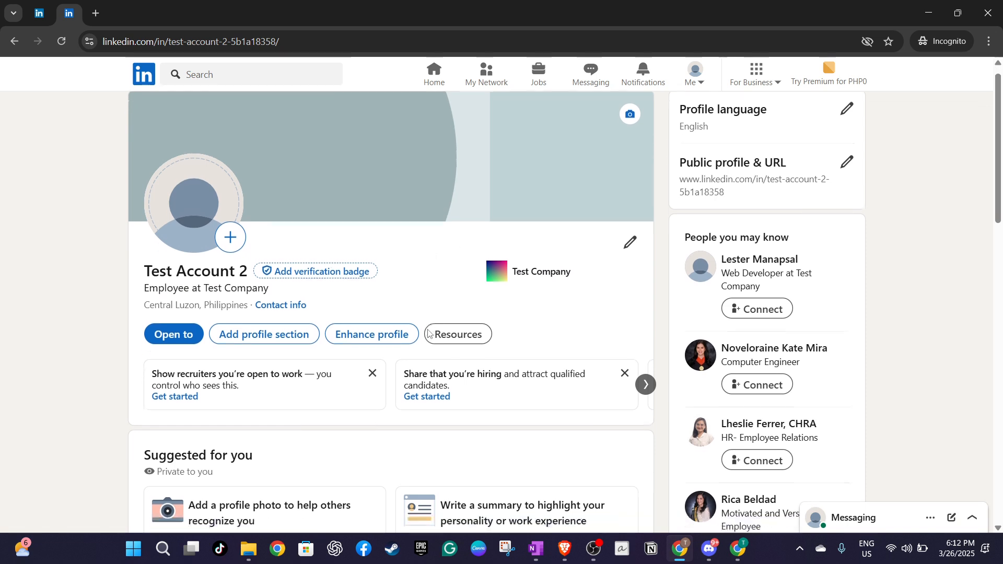
scroll(down, 3)
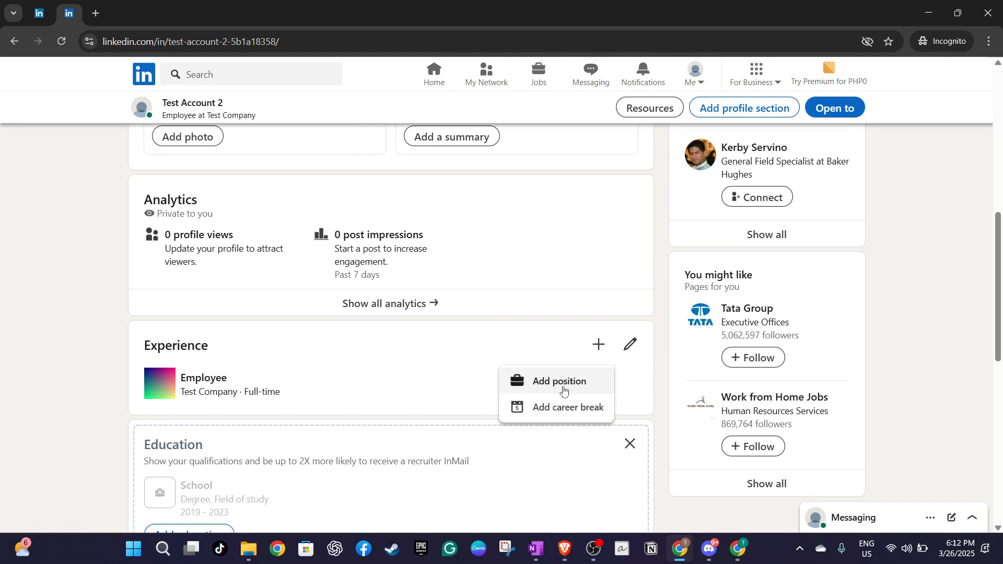
click(558, 381)
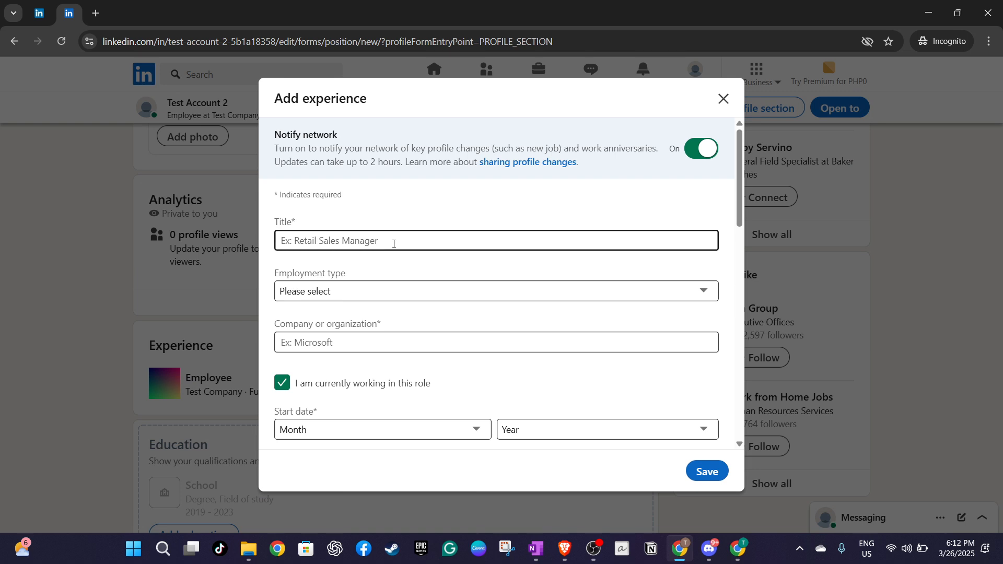
Step: Set the title to Retail Specialist and the employment type to Full-time
click(496, 239)
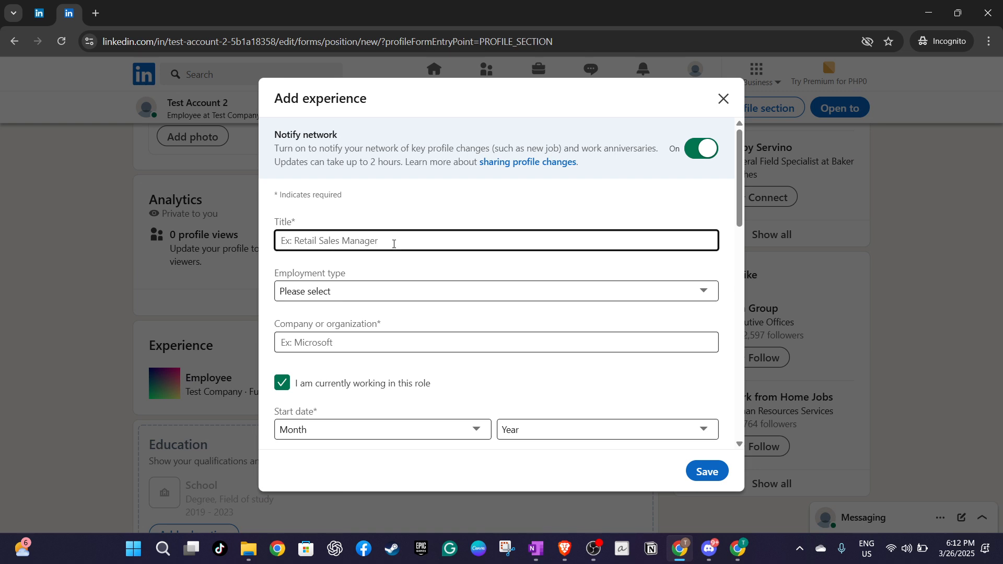
text(Retail)
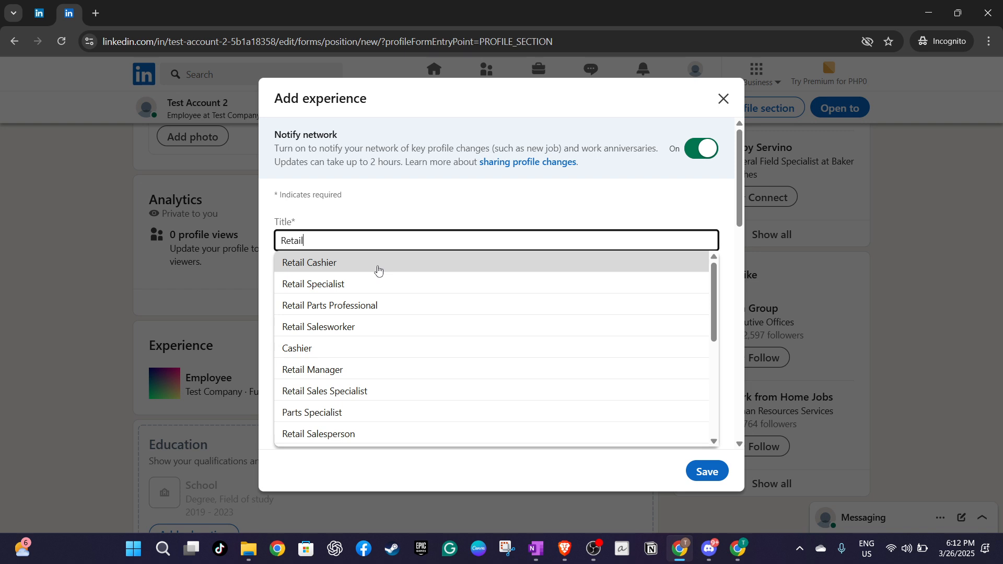
click(313, 283)
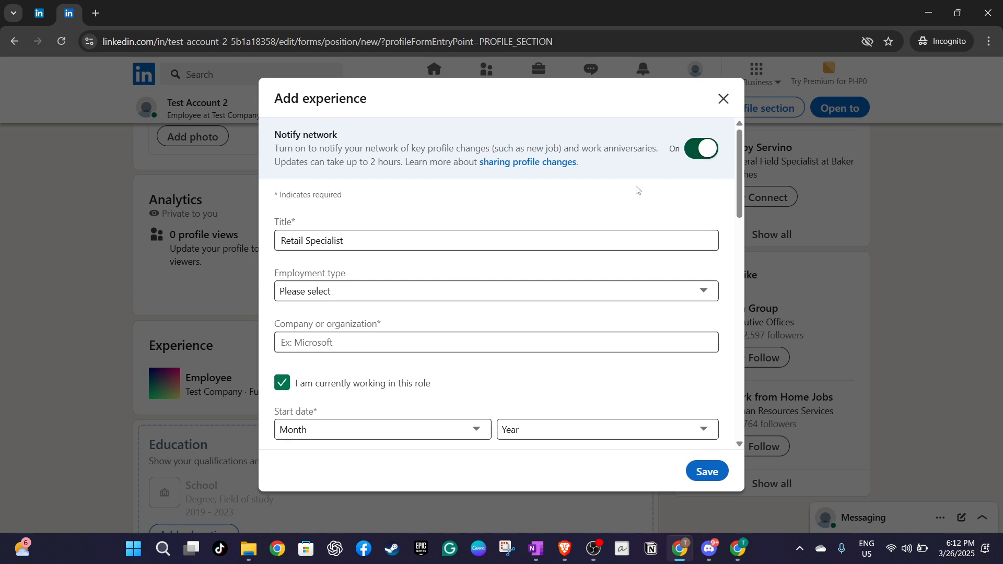
click(495, 291)
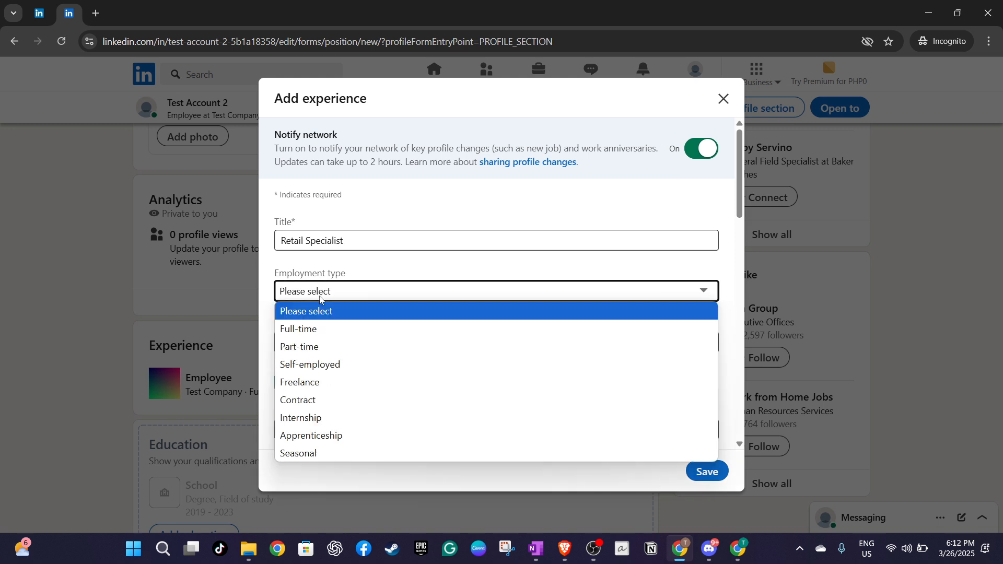
mouse_move(298, 328)
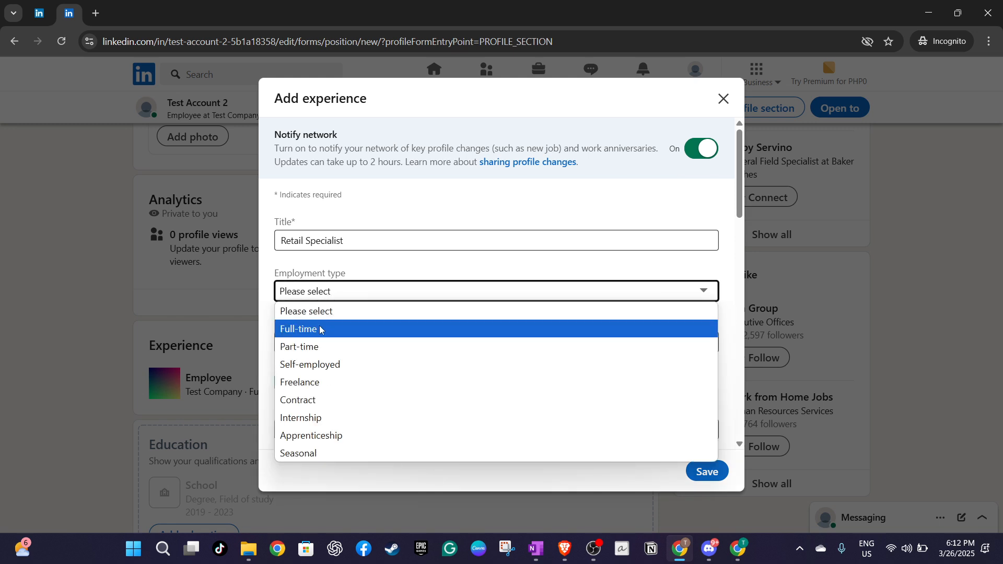
click(299, 328)
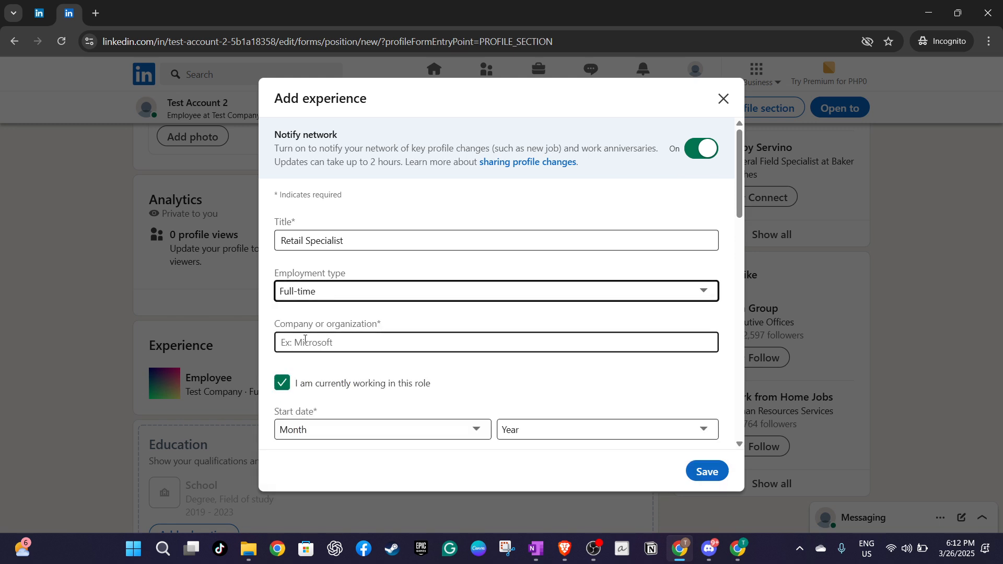
Step: Set the company to Test Company
click(495, 342)
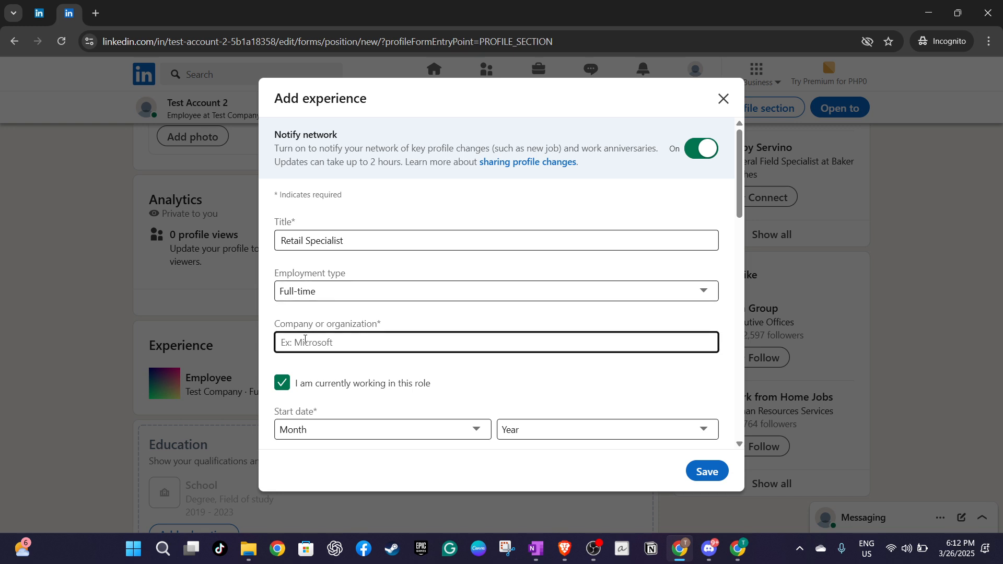
text(Test)
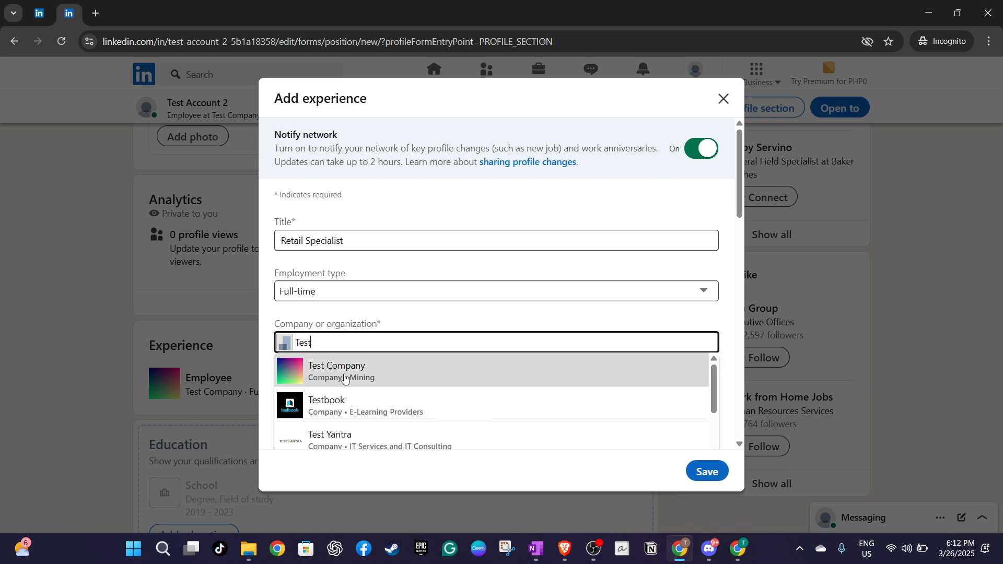
click(336, 371)
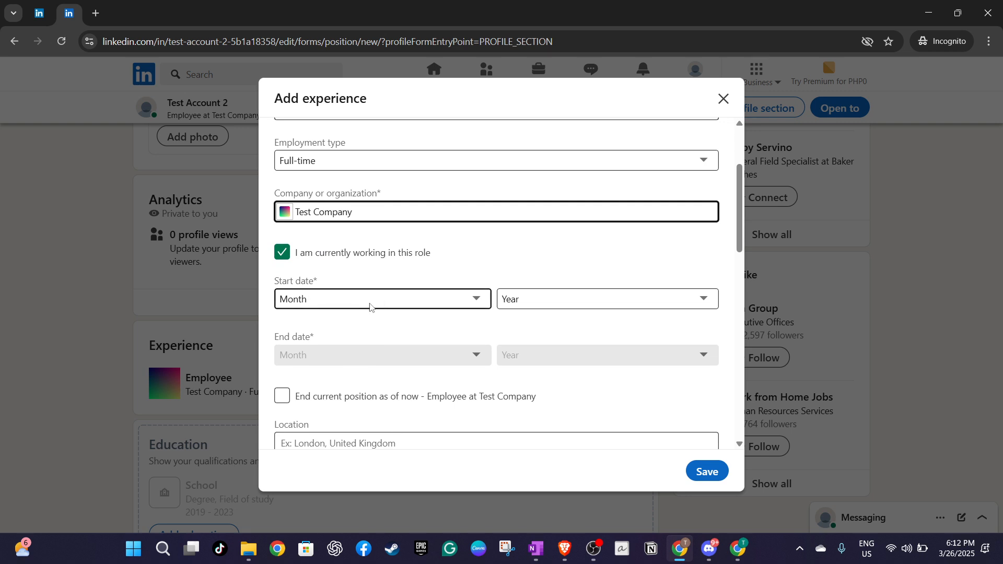
Step: Choose Remote as the location type, then open the start-date month choices
scroll(down, 3)
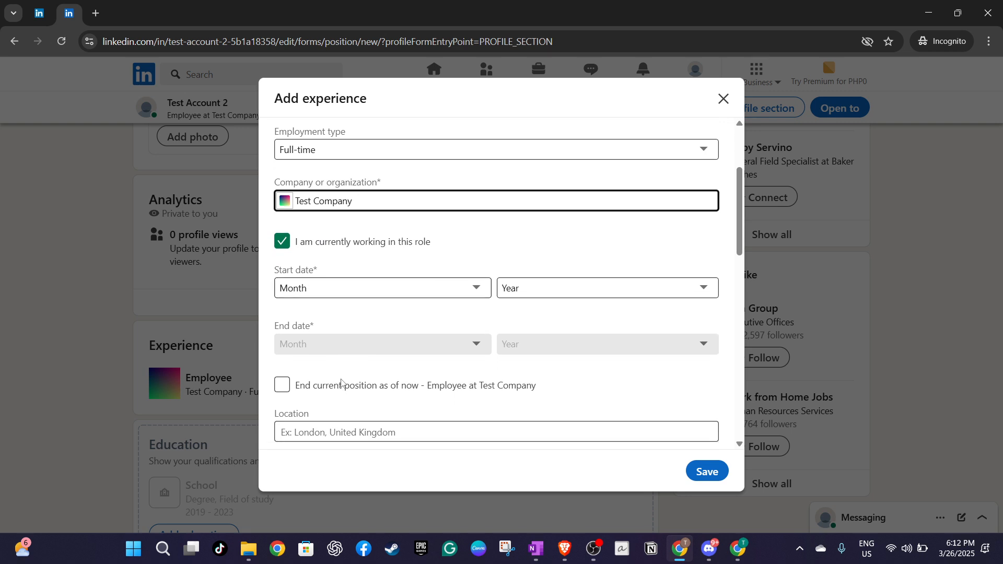
scroll(down, 3)
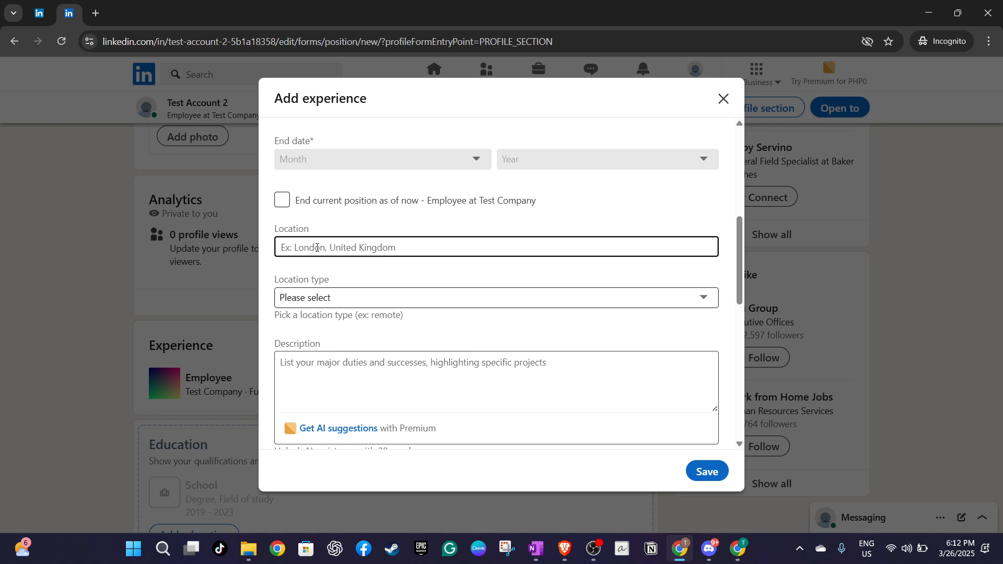
click(496, 297)
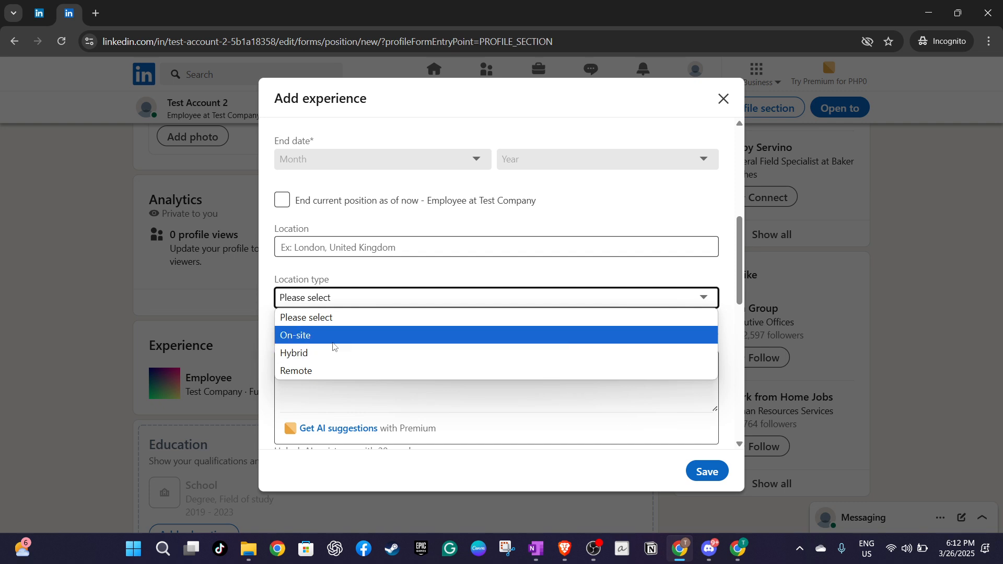
click(295, 371)
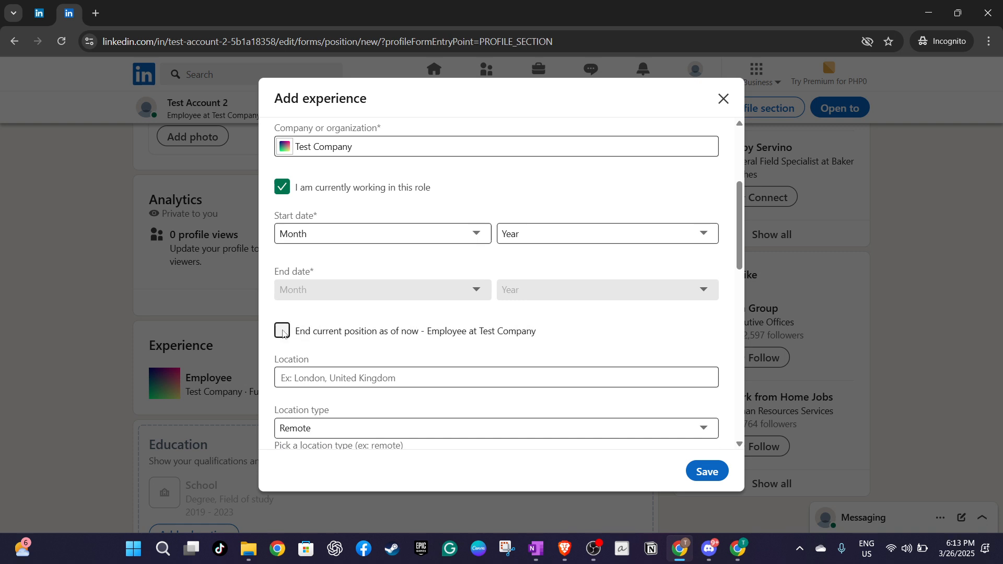
click(381, 234)
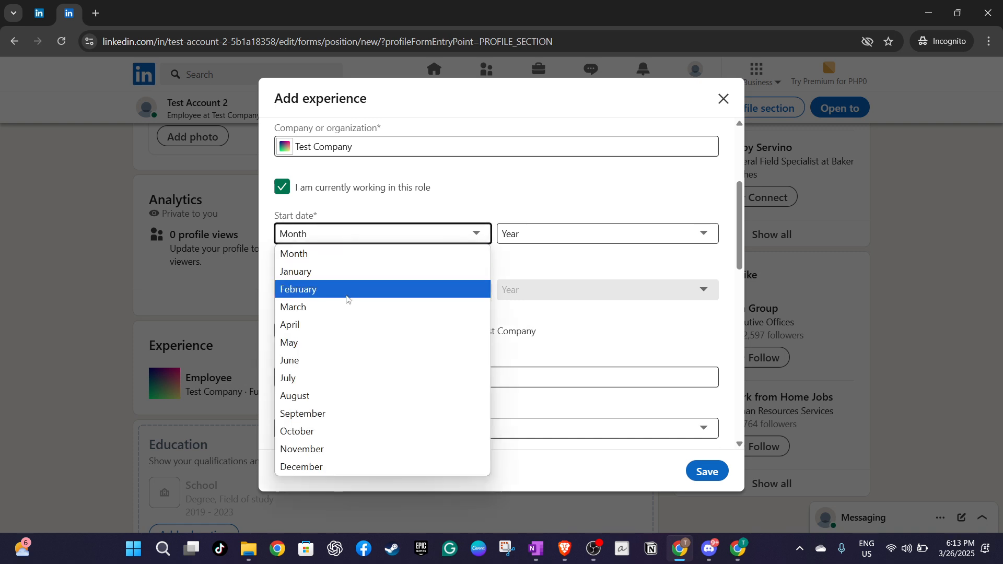